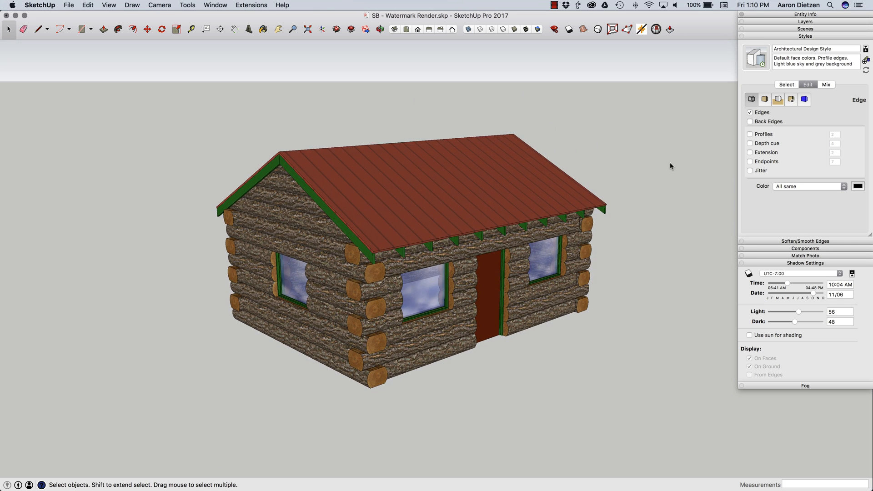
{"action": "mouse_move", "coordinate": [819, 110]}
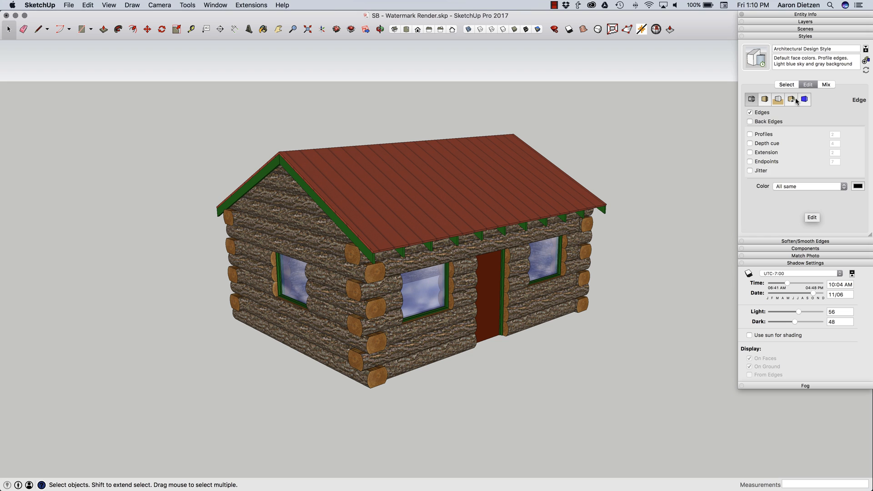
Step: Show the current style's watermark settings, revealing an empty watermark list
{"action": "left_click", "coordinate": [792, 100]}
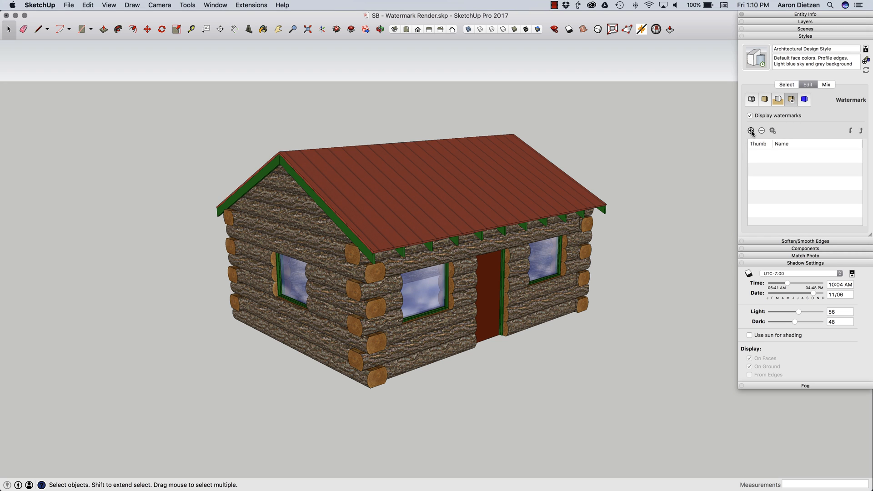
Step: Add meadow.jpg from the Desktop as a new watermark image, Watermark1
{"action": "left_click", "coordinate": [752, 131]}
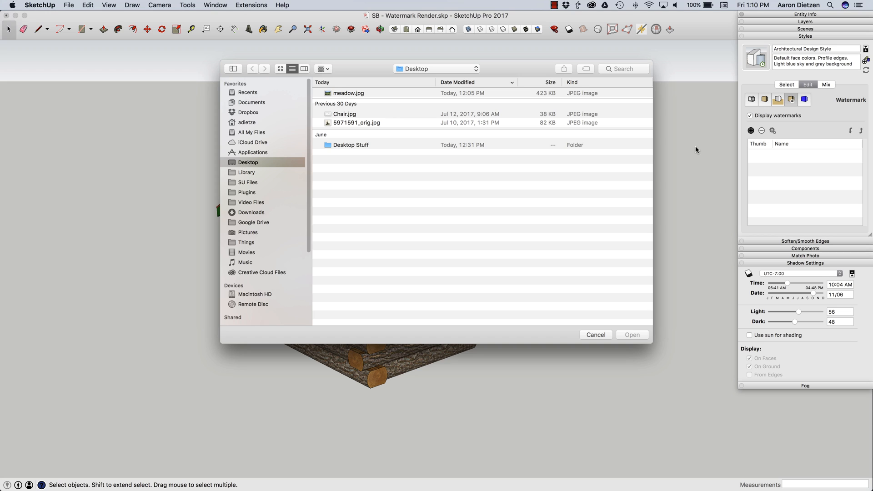
{"action": "mouse_move", "coordinate": [380, 92]}
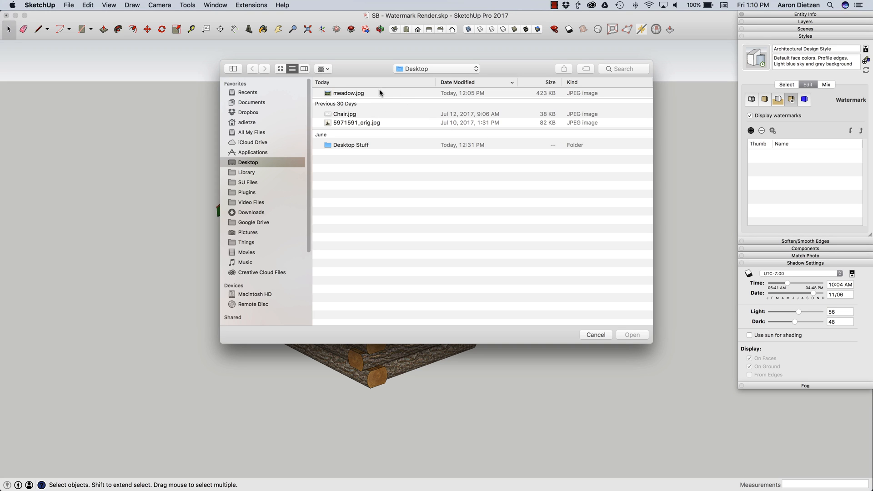
{"action": "left_click", "coordinate": [349, 93]}
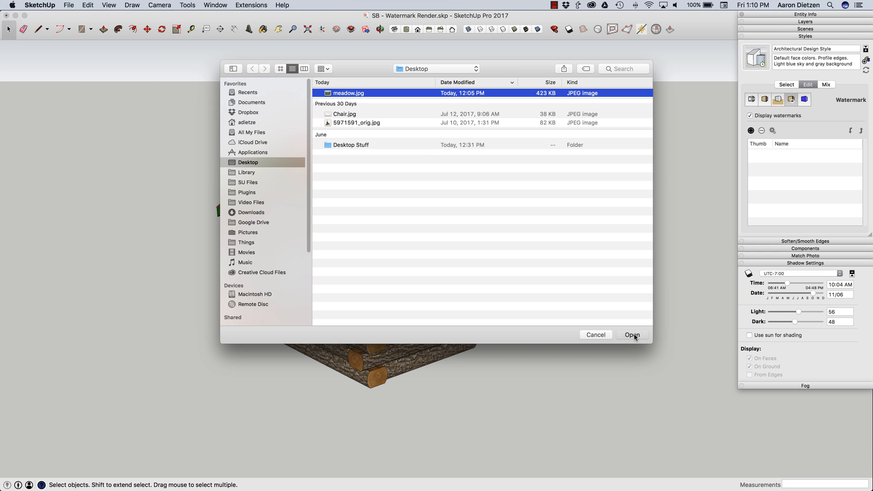
{"action": "left_click", "coordinate": [632, 335]}
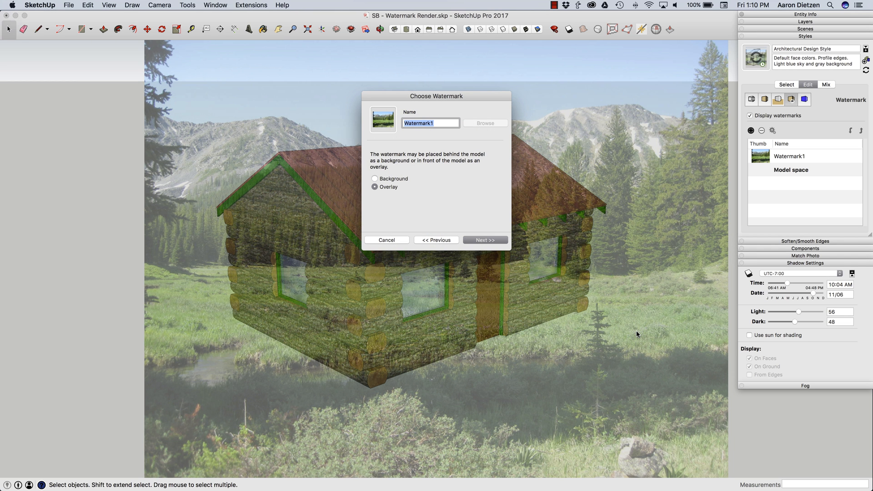
{"action": "mouse_move", "coordinate": [443, 146]}
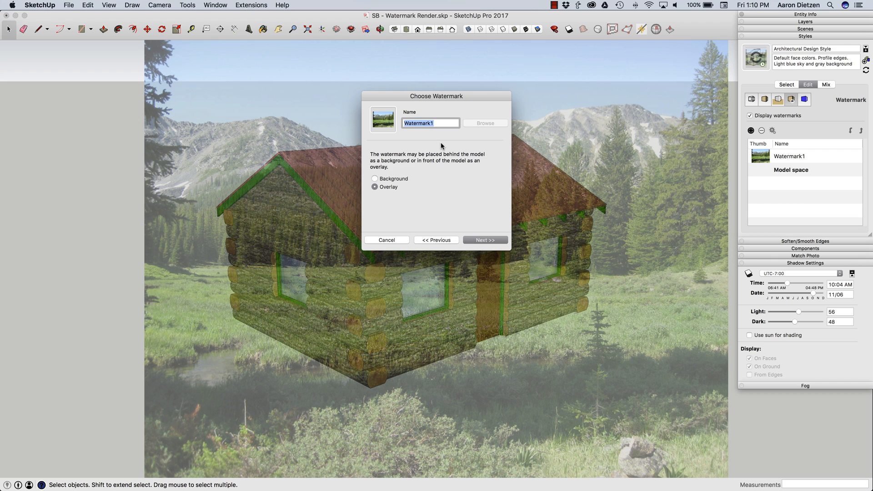
Step: Name the watermark Meadow, set it as Background, and keep the Blend slider at full Image
{"action": "type", "text": "M"}
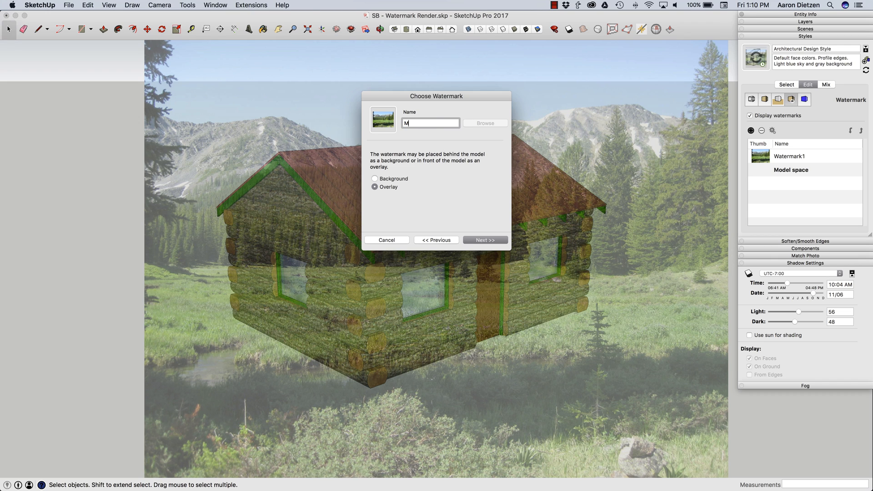
{"action": "type", "text": "eadow"}
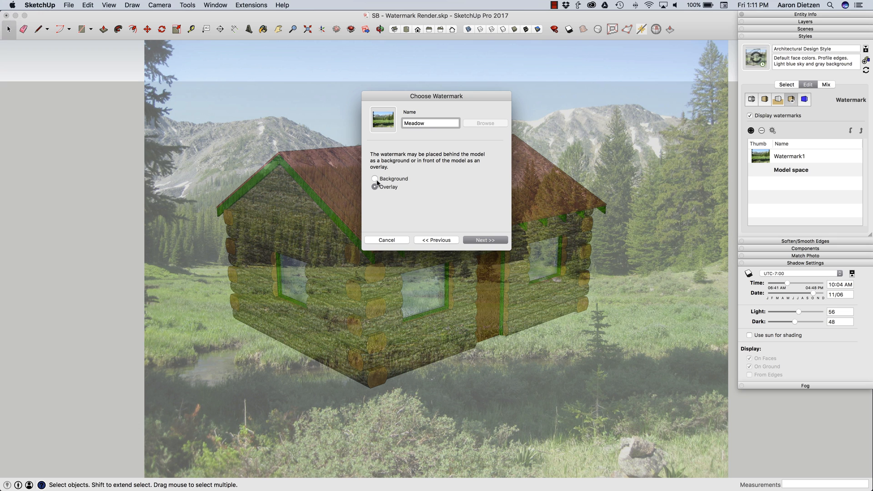
{"action": "left_click", "coordinate": [375, 178]}
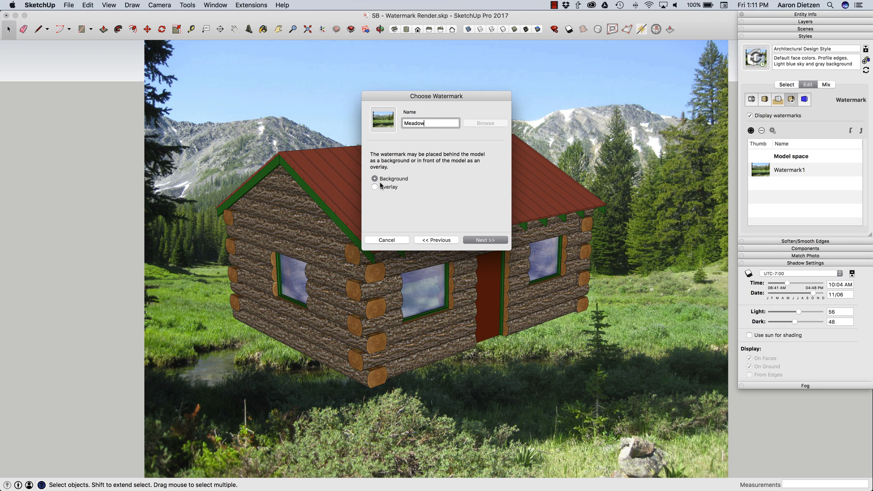
{"action": "left_click", "coordinate": [486, 240]}
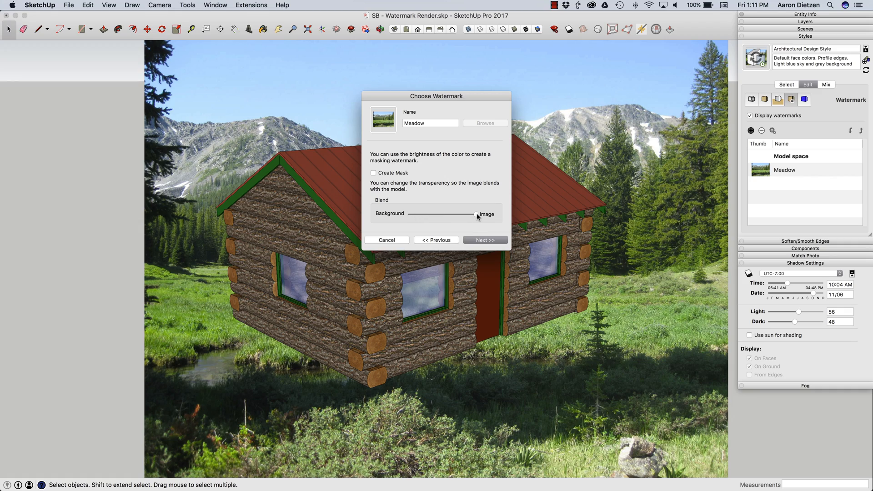
{"action": "left_click_drag", "start_coordinate": [476, 214], "coordinate": [457, 214]}
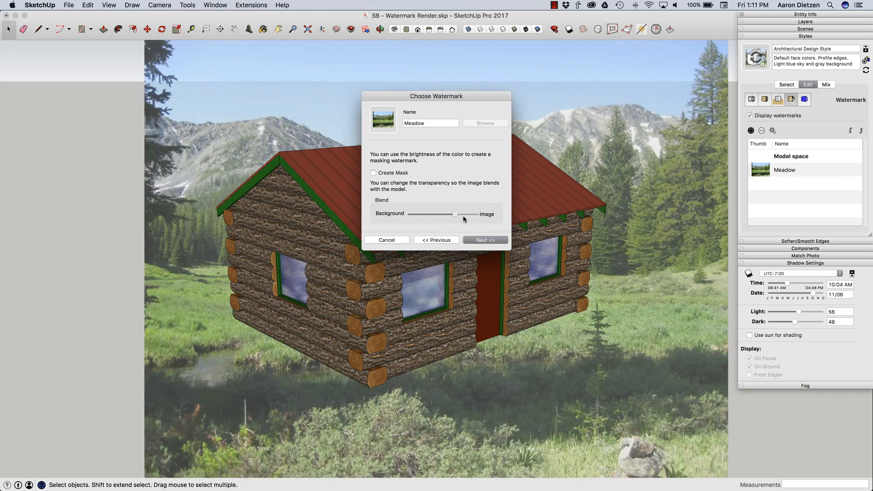
{"action": "left_click_drag", "start_coordinate": [456, 215], "coordinate": [476, 214]}
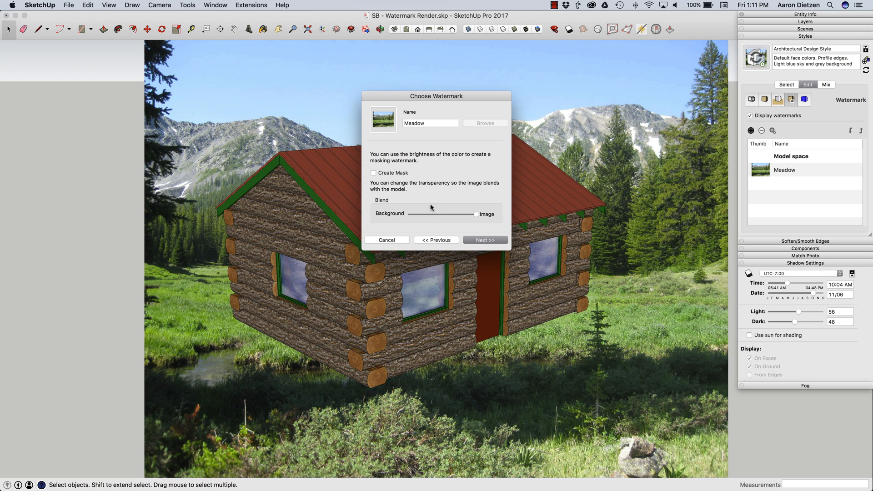
{"action": "mouse_move", "coordinate": [353, 373]}
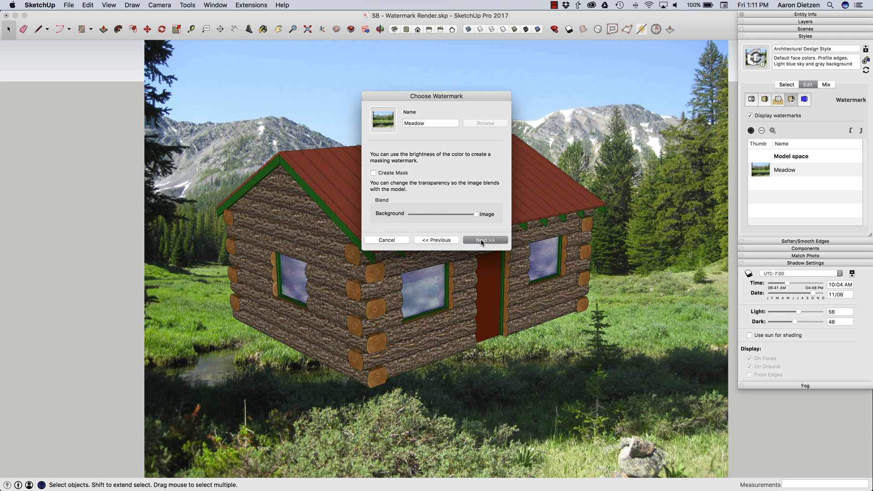
Step: Set the Meadow watermark as a single positioned image at maximum scale and finish creating it
{"action": "left_click", "coordinate": [486, 241]}
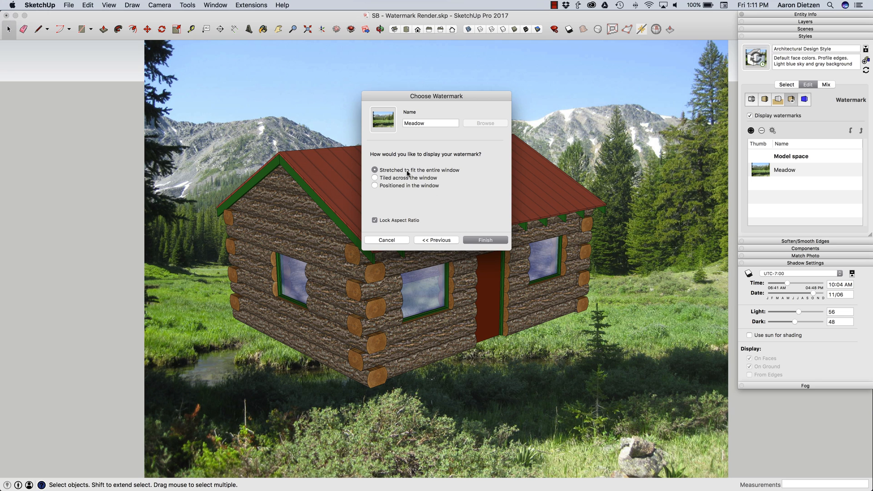
{"action": "mouse_move", "coordinate": [411, 278]}
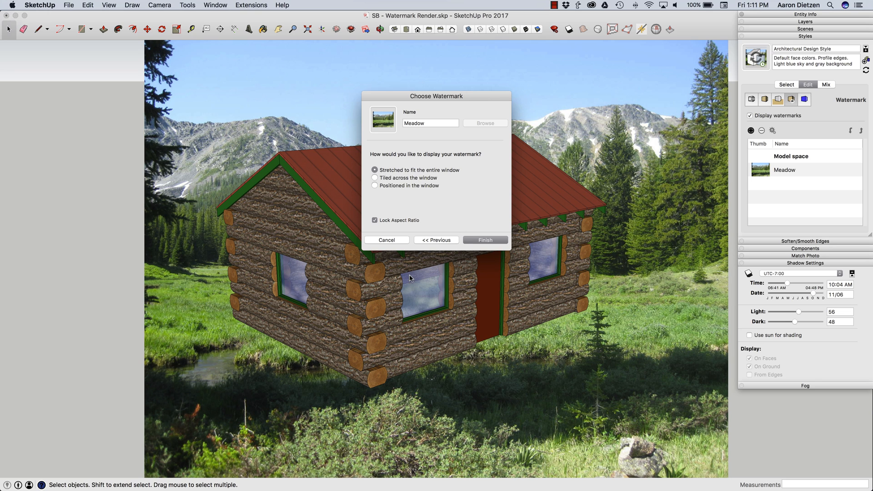
{"action": "mouse_move", "coordinate": [248, 83]}
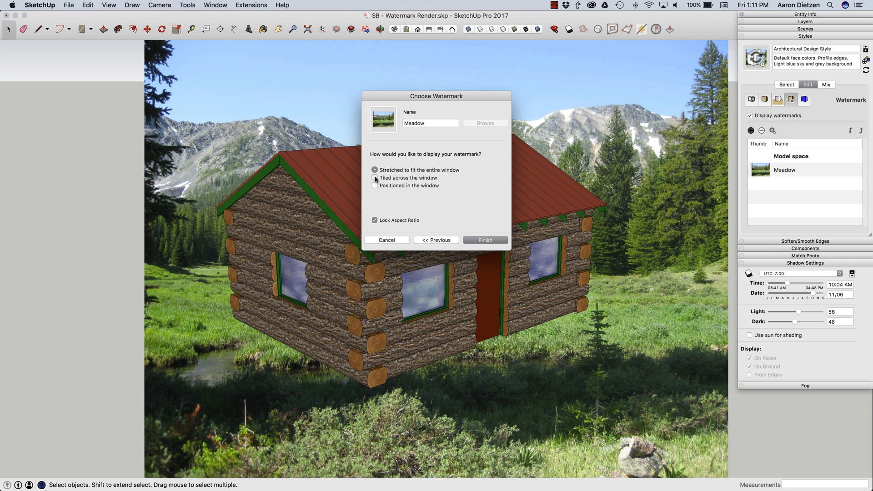
{"action": "left_click", "coordinate": [375, 179]}
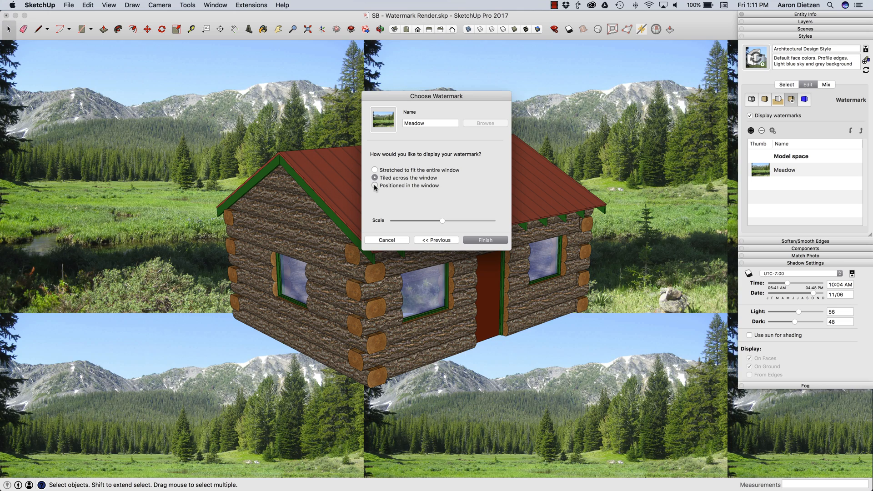
{"action": "left_click", "coordinate": [375, 186]}
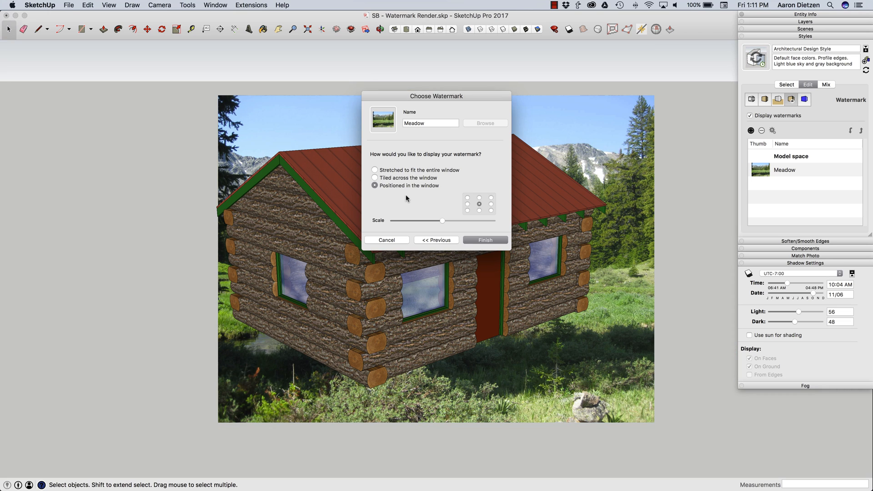
{"action": "mouse_move", "coordinate": [471, 248]}
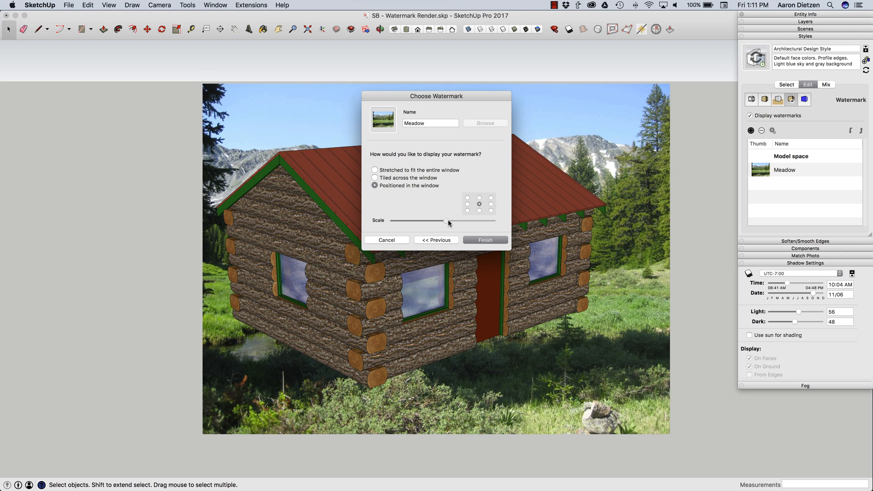
{"action": "left_click_drag", "start_coordinate": [446, 221], "coordinate": [495, 221]}
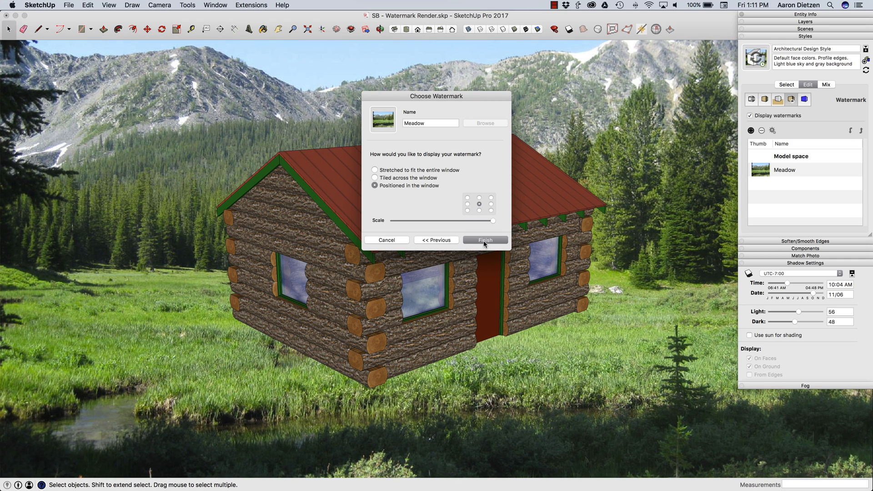
{"action": "left_click", "coordinate": [485, 240]}
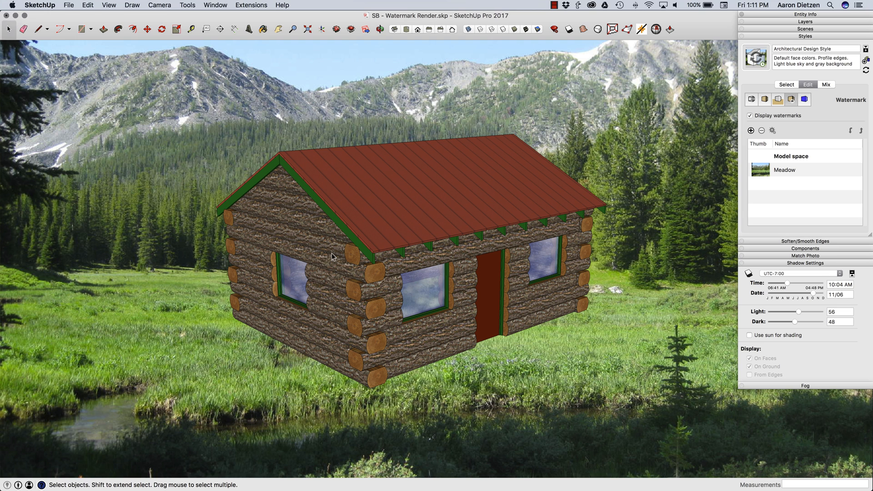
{"action": "mouse_move", "coordinate": [309, 296]}
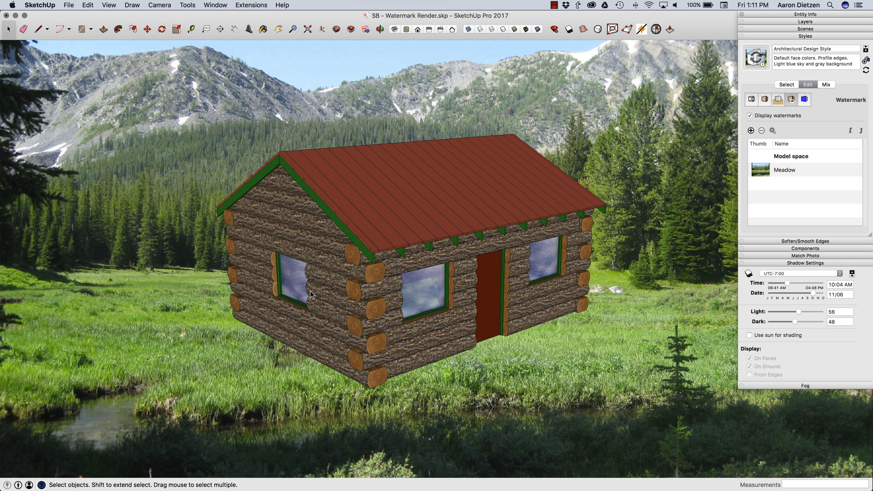
{"action": "mouse_move", "coordinate": [451, 340]}
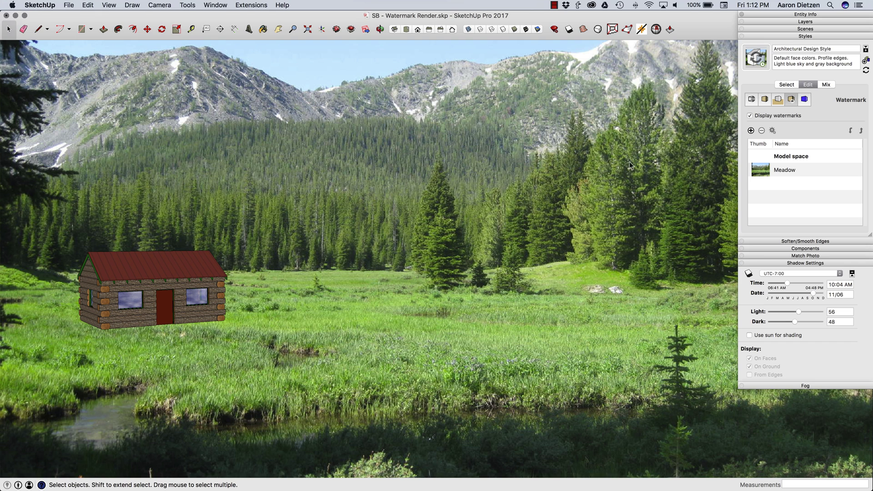
{"action": "mouse_move", "coordinate": [312, 316]}
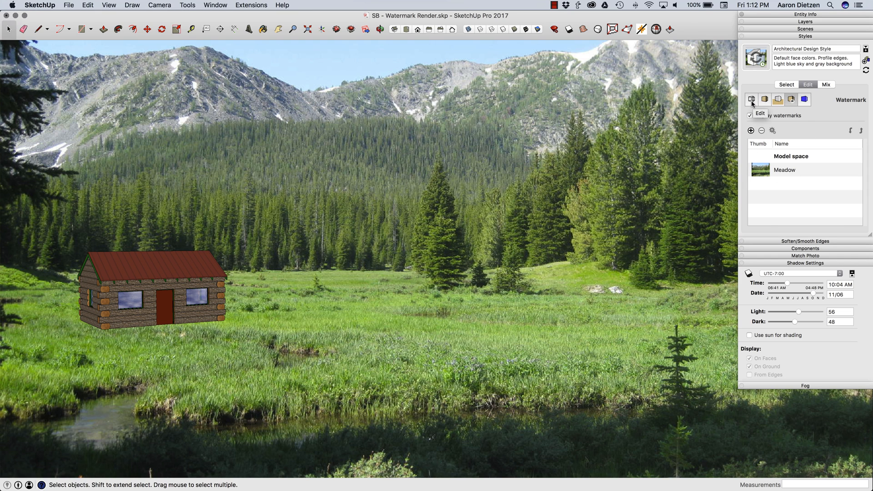
Step: Uncheck Edges in Edge Settings so the cabin shows no outline lines
{"action": "left_click", "coordinate": [752, 99]}
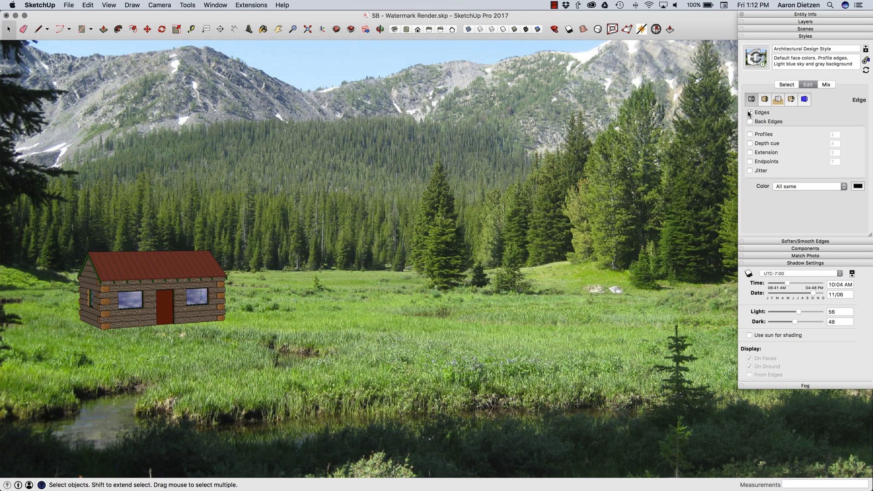
{"action": "left_click", "coordinate": [750, 113]}
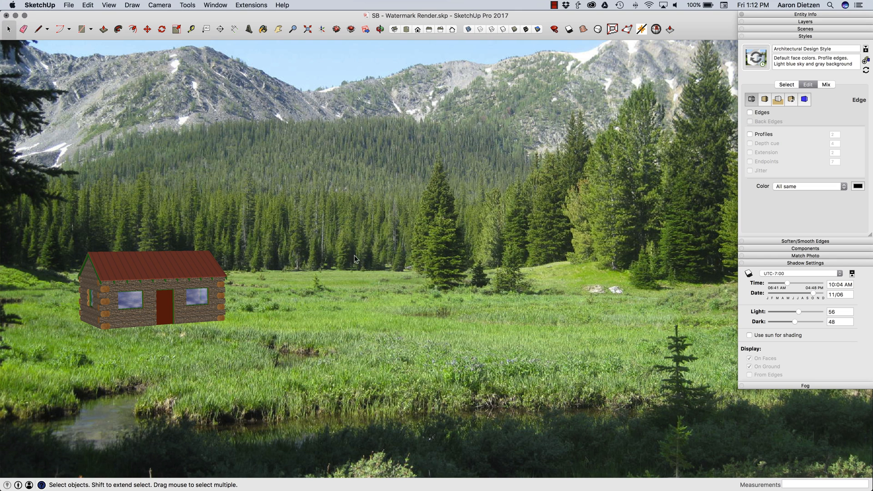
{"action": "mouse_move", "coordinate": [152, 293]}
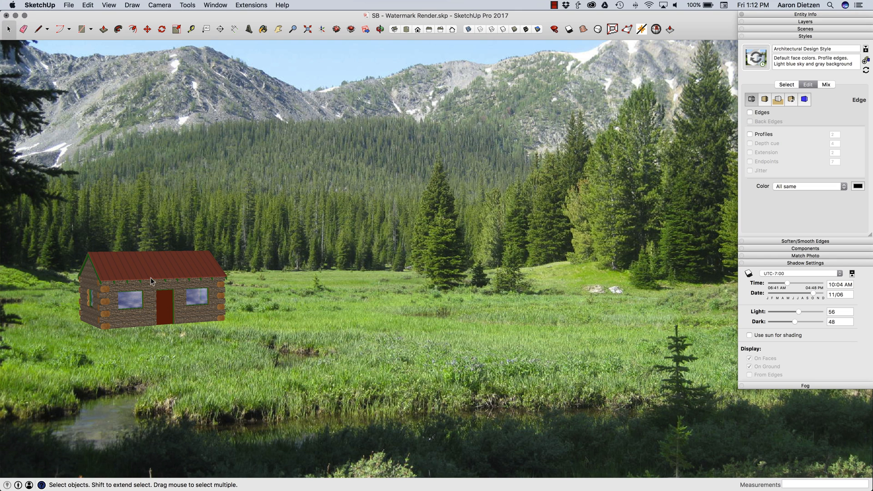
{"action": "mouse_move", "coordinate": [108, 293]}
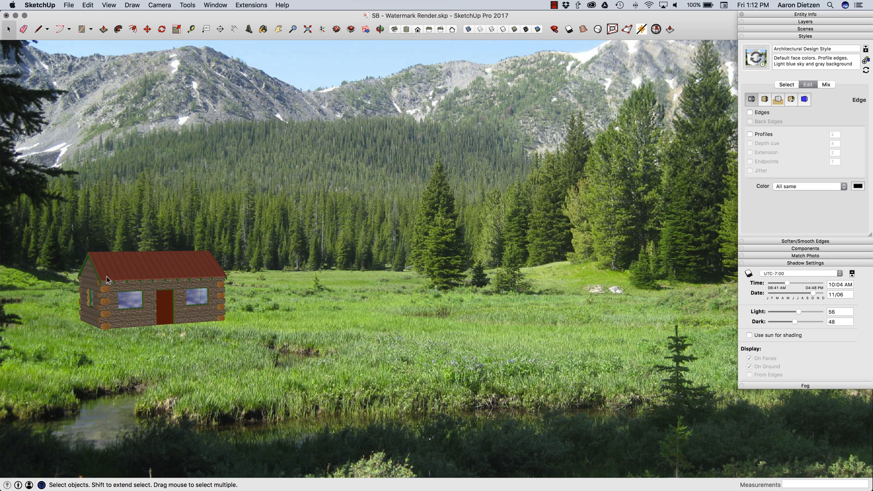
{"action": "mouse_move", "coordinate": [546, 324]}
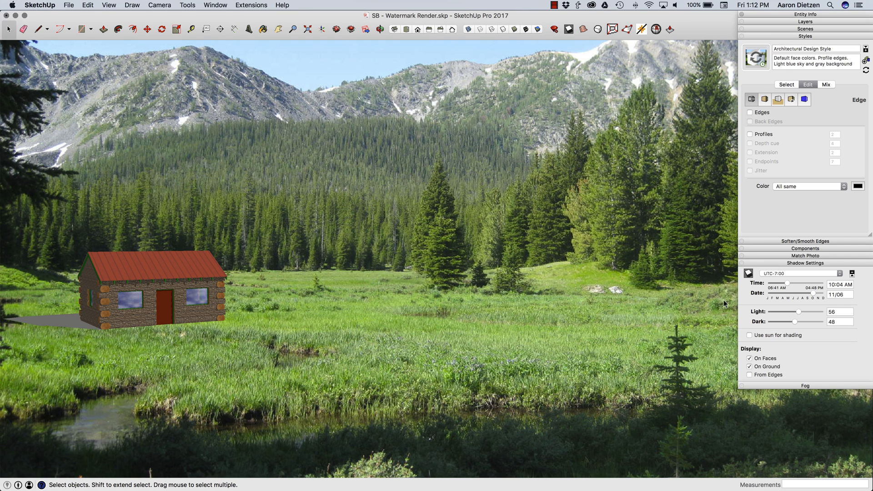
{"action": "mouse_move", "coordinate": [222, 311]}
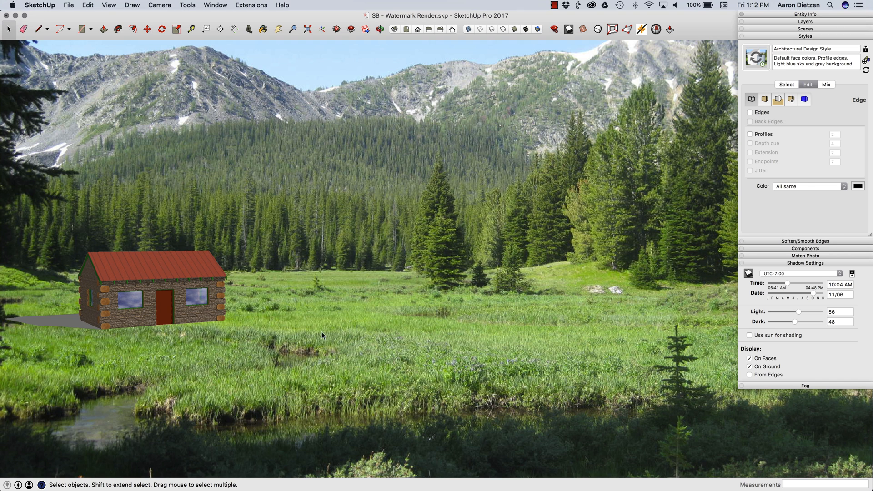
{"action": "mouse_move", "coordinate": [298, 293]}
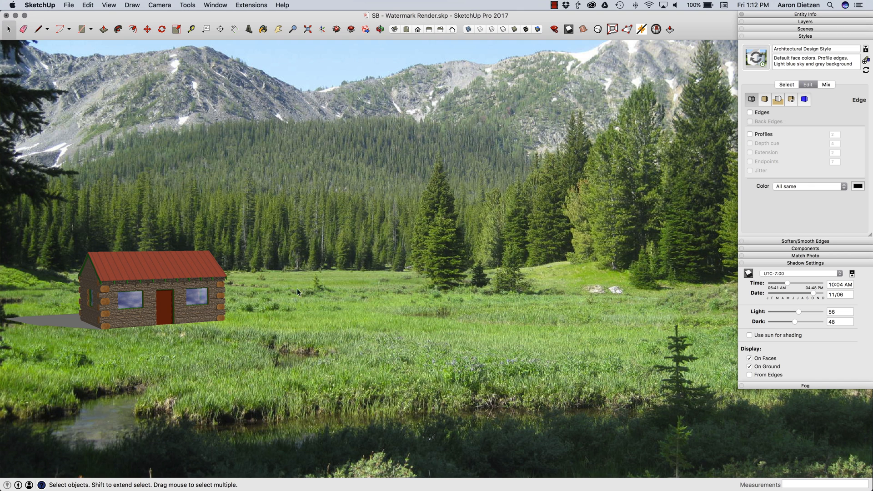
{"action": "mouse_move", "coordinate": [121, 322]}
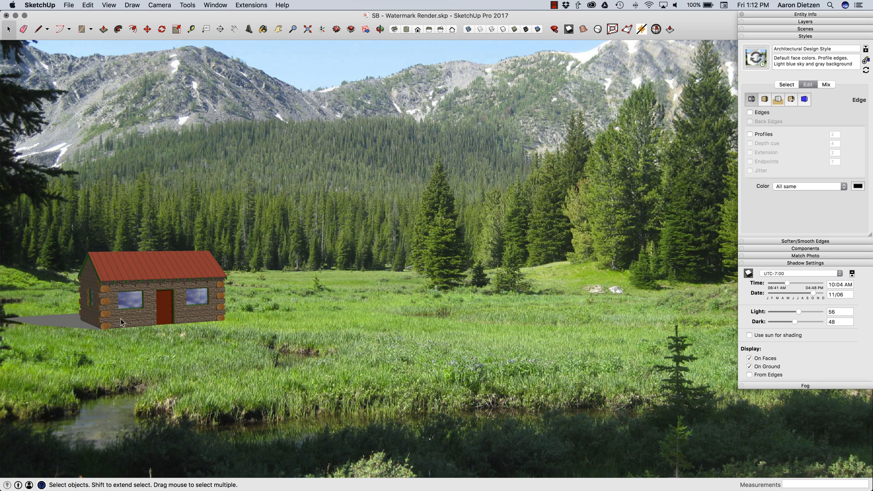
{"action": "mouse_move", "coordinate": [262, 178]}
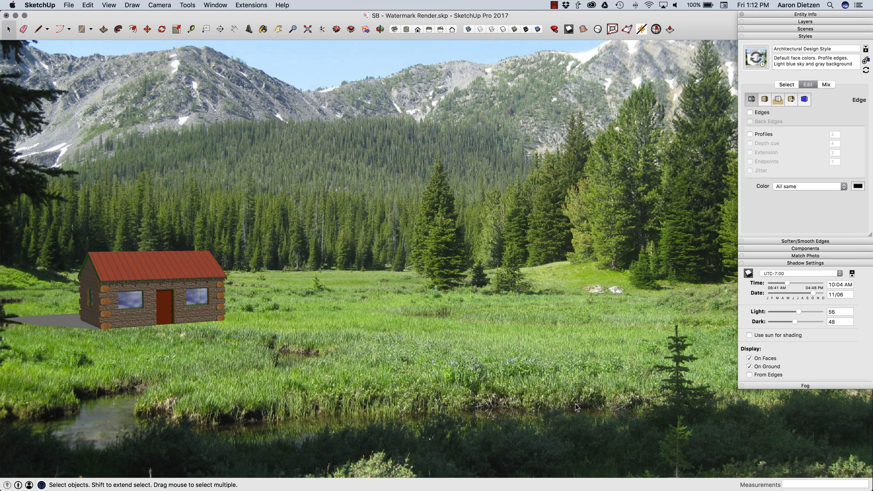
{"action": "mouse_move", "coordinate": [789, 285]}
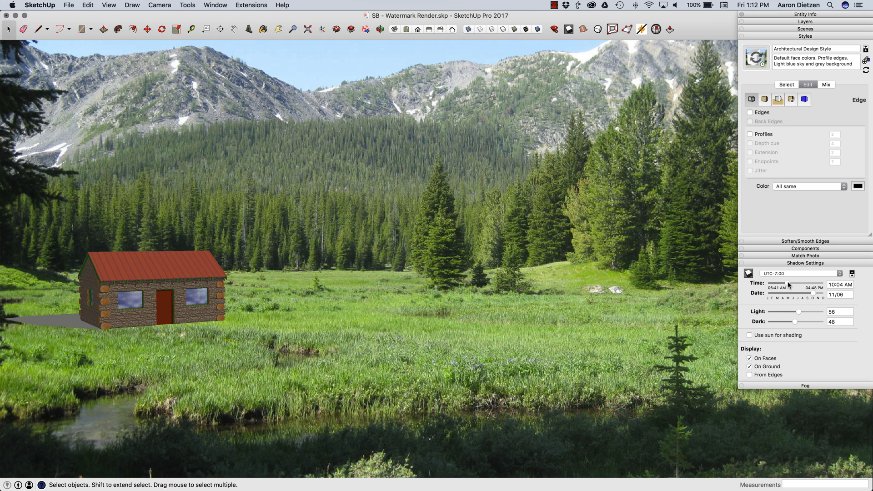
Step: Set the shadow Time slider to 03:15 PM and the Date slider to 10/04
{"action": "left_click_drag", "start_coordinate": [774, 287], "coordinate": [817, 286]}
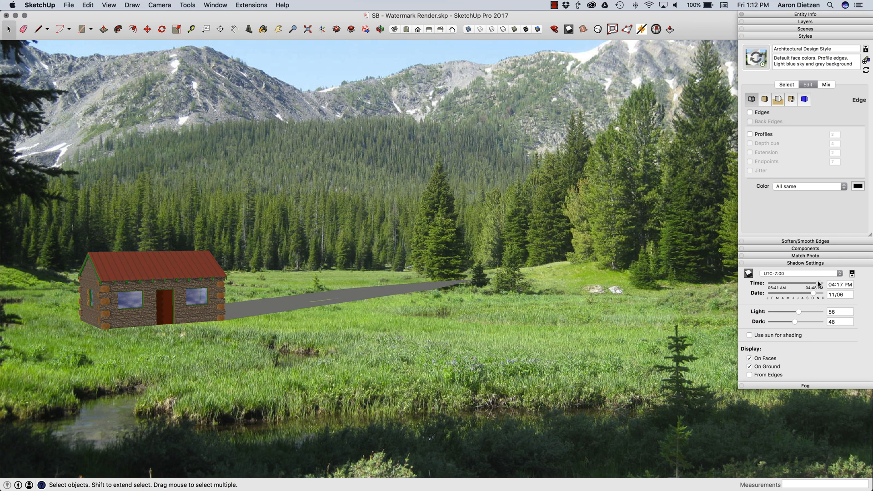
{"action": "left_click_drag", "start_coordinate": [830, 287], "coordinate": [816, 288]}
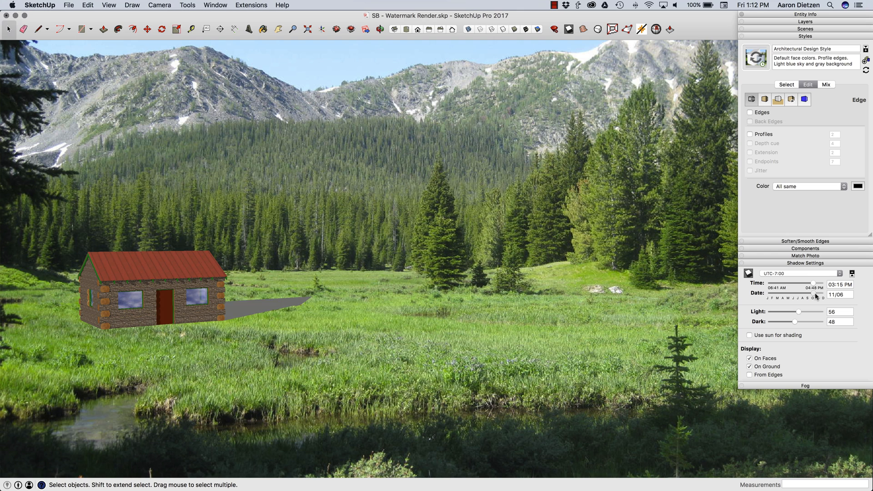
{"action": "left_click_drag", "start_coordinate": [818, 298], "coordinate": [809, 299]}
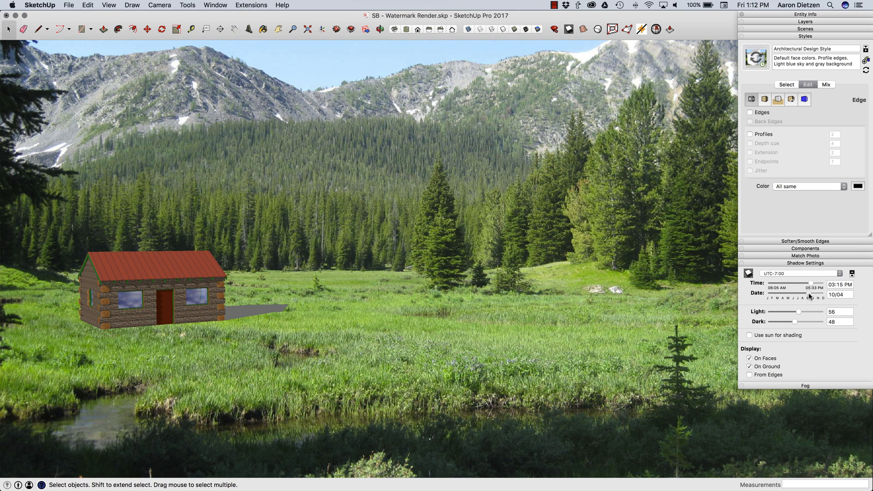
{"action": "mouse_move", "coordinate": [769, 330]}
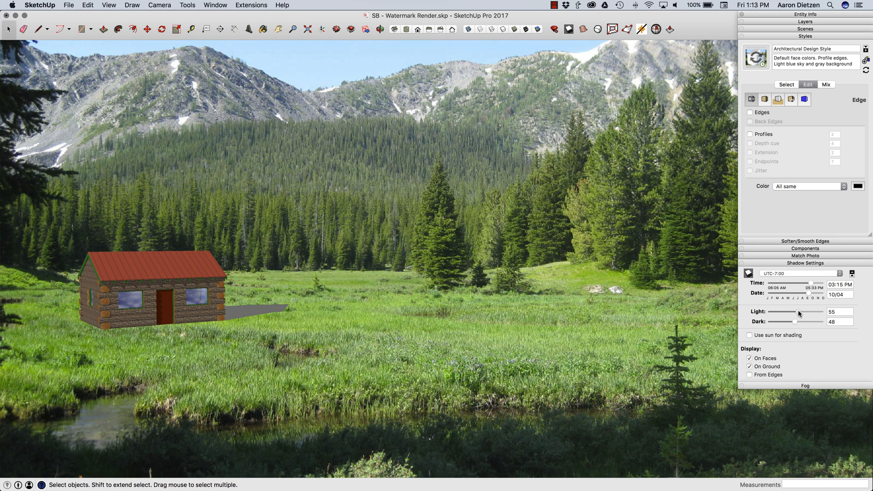
Step: Set shadow Light to 100 and Dark to 3 for a strong dark ground shadow
{"action": "left_click_drag", "start_coordinate": [795, 312], "coordinate": [818, 312]}
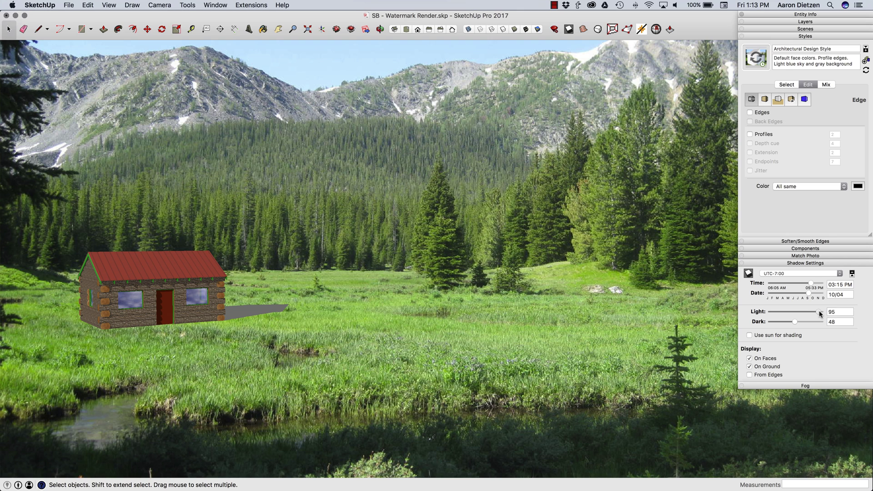
{"action": "left_click_drag", "start_coordinate": [820, 312], "coordinate": [830, 312]}
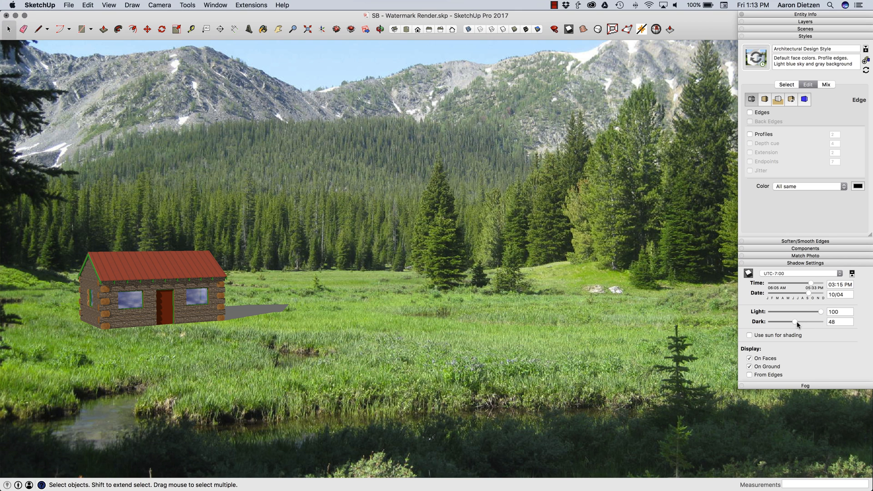
{"action": "left_click_drag", "start_coordinate": [797, 322], "coordinate": [772, 323]}
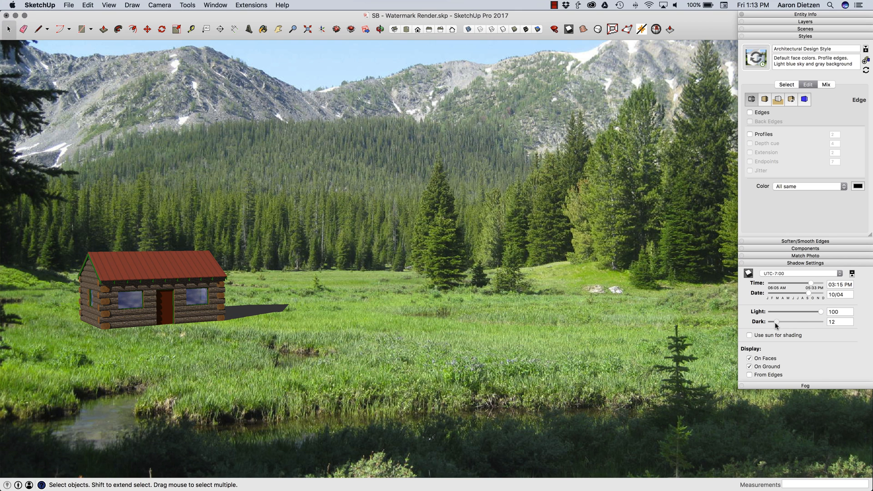
{"action": "left_click_drag", "start_coordinate": [779, 322], "coordinate": [771, 322]}
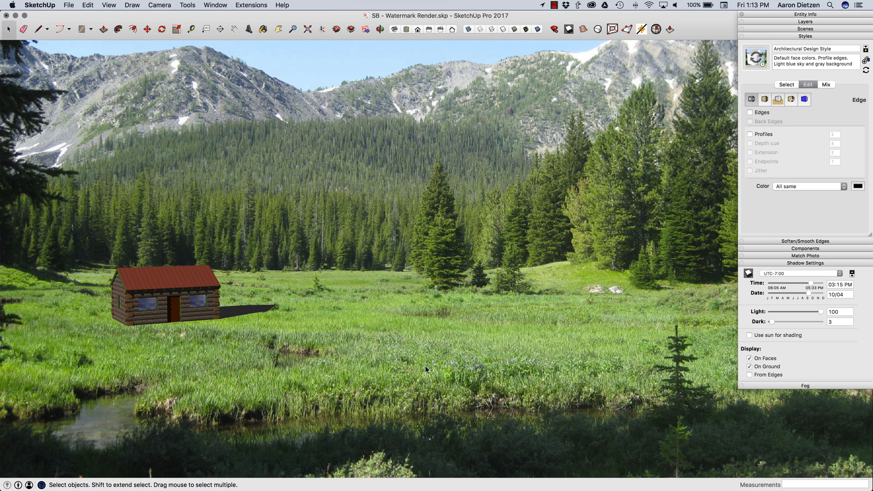
{"action": "mouse_move", "coordinate": [557, 373]}
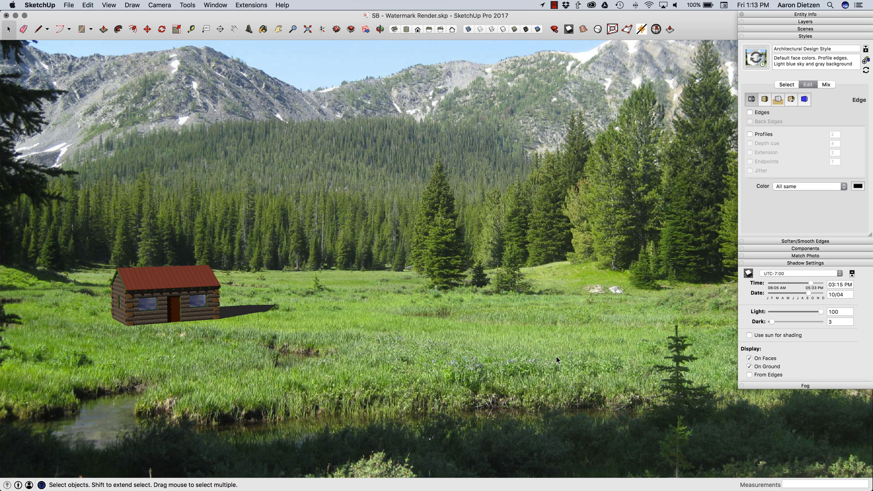